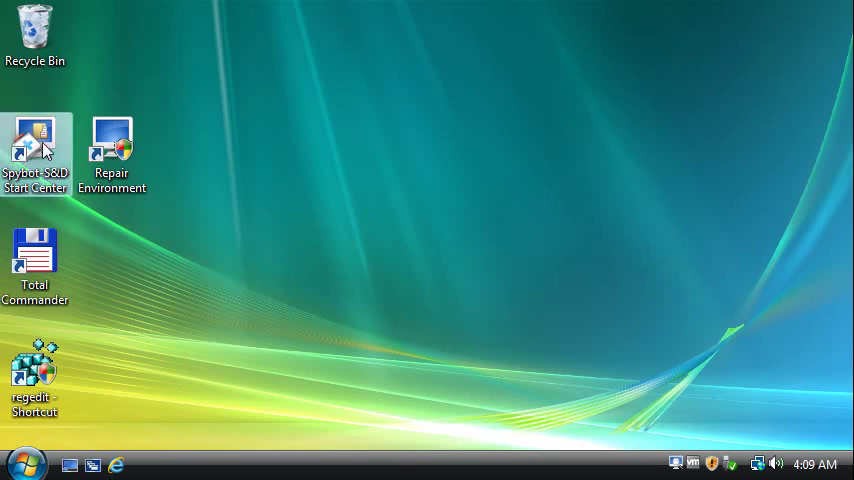
Launch the Spybot-S&D Start Center from the desktop and scroll to Boot CD Creator.
double_click(35, 140)
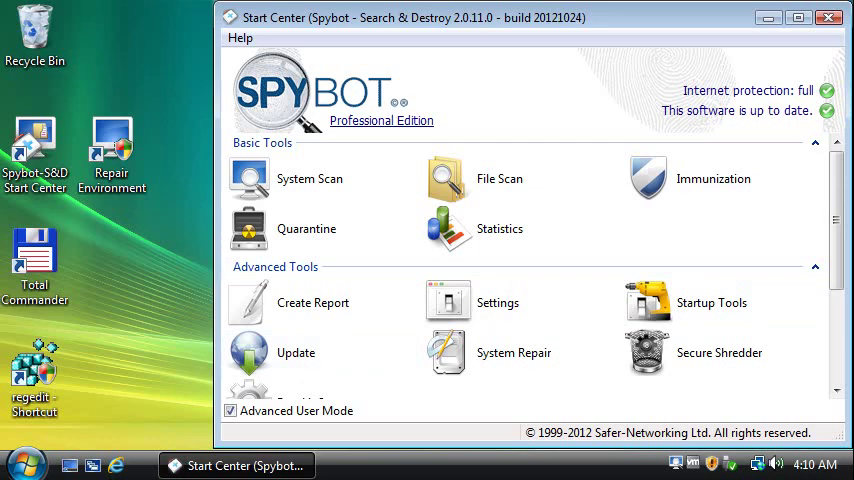
scroll(down, 3)
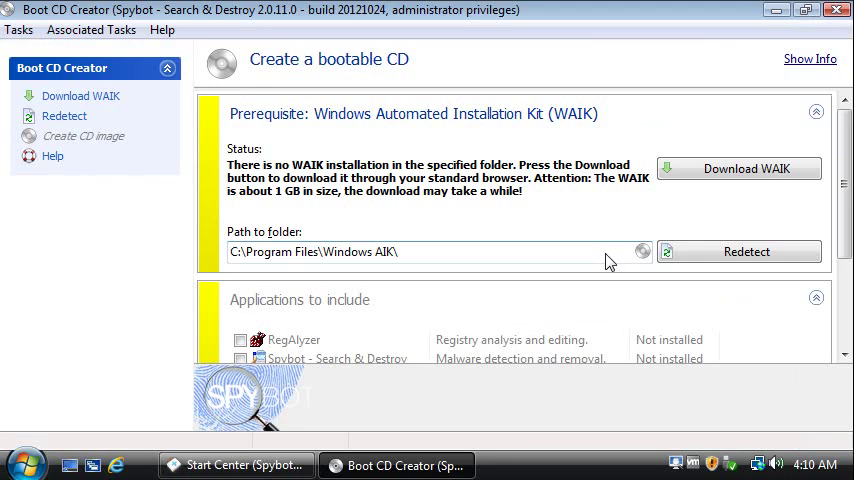
mouse_move(628, 208)
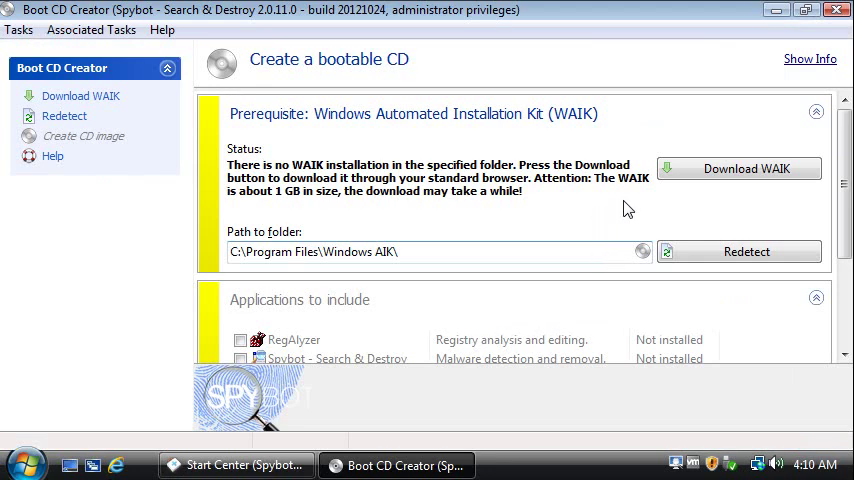
Download the WAIK disc image and save it from the downloads list.
click(738, 168)
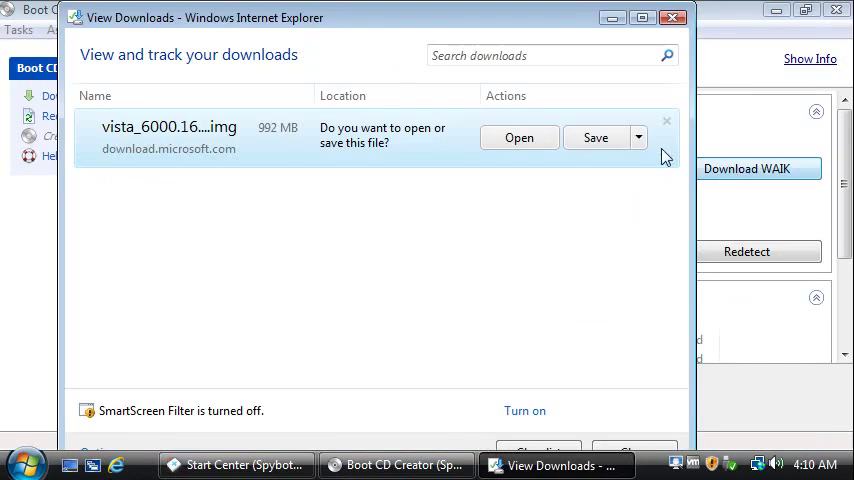
click(638, 137)
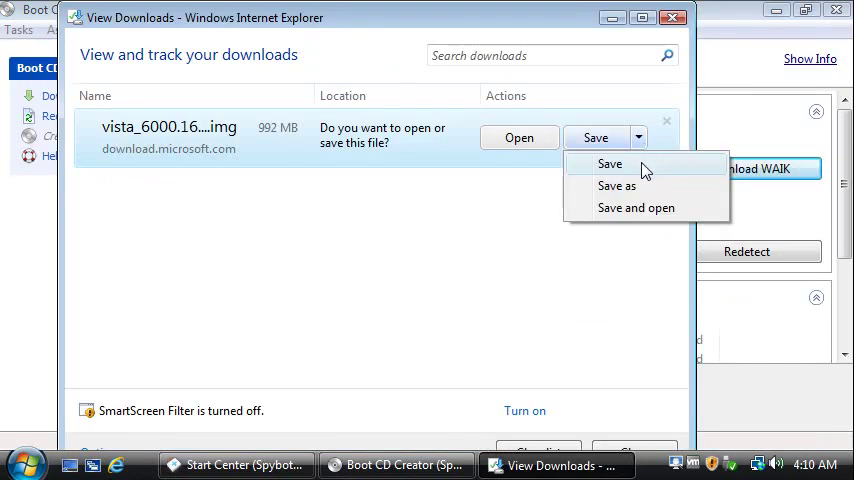
click(610, 163)
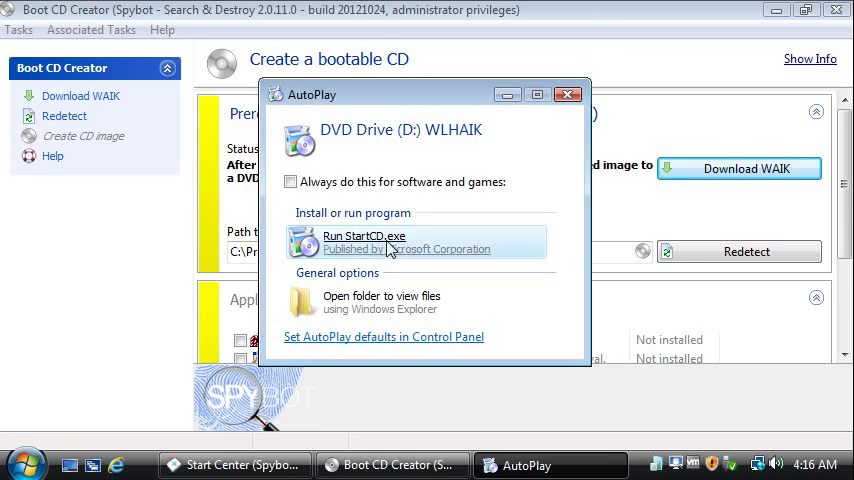
Run StartCD.exe from the WAIK DVD, allow it, and choose Windows AIK Setup.
click(363, 241)
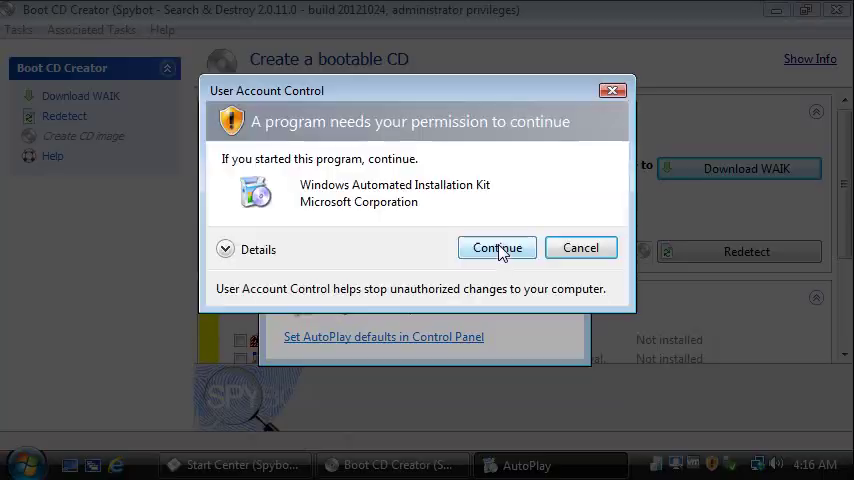
click(497, 247)
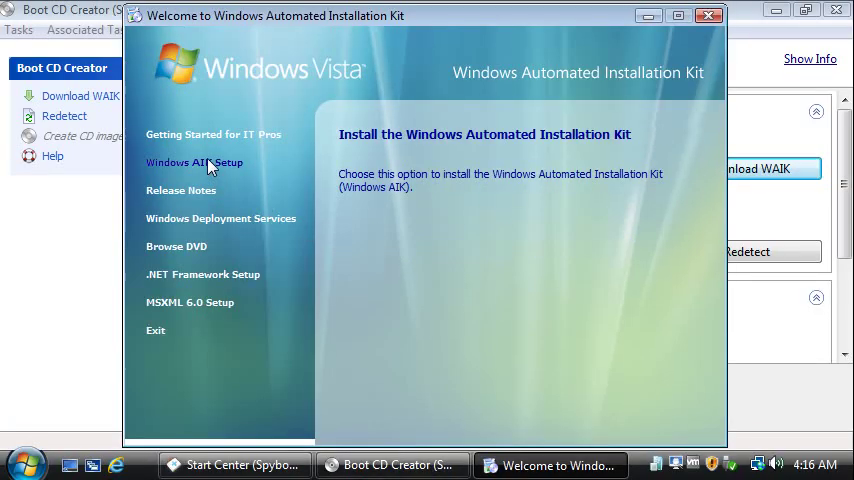
click(194, 162)
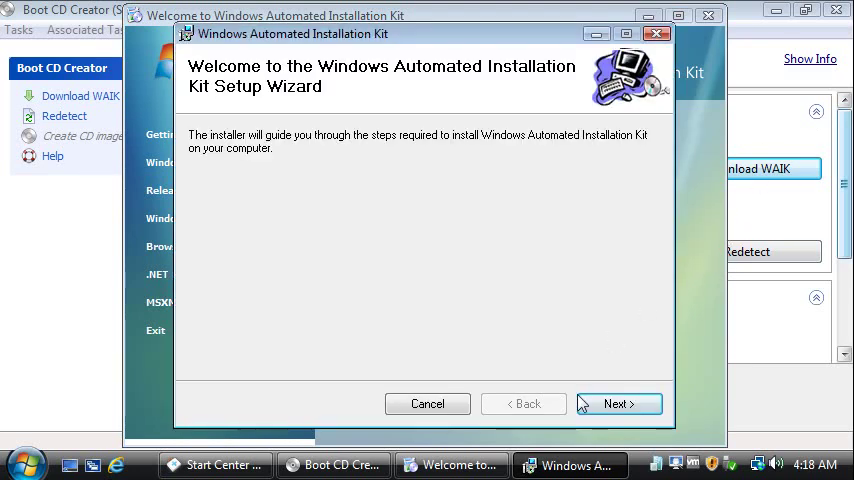
Install Windows AIK to the default C:\Program Files\Windows AIK\ folder and close the installer.
click(618, 403)
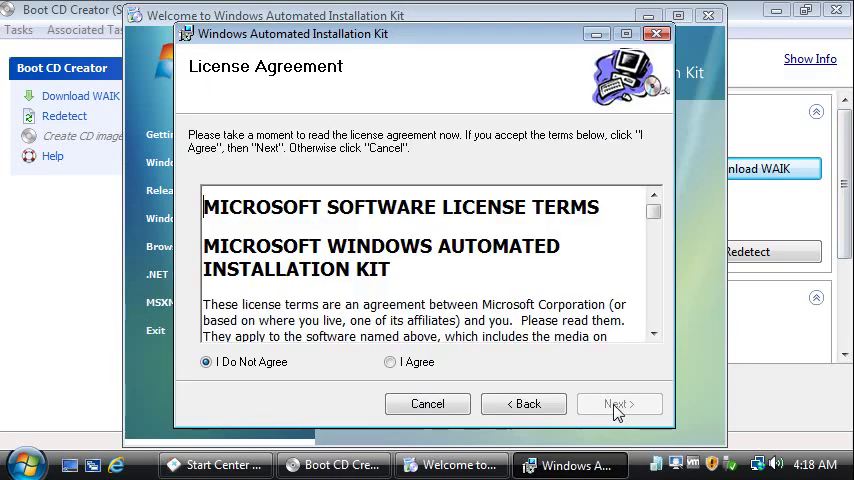
mouse_move(335, 388)
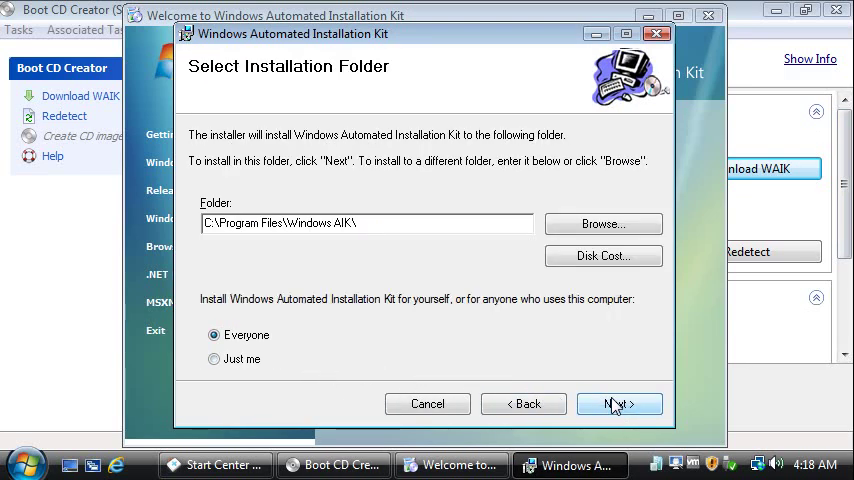
click(618, 403)
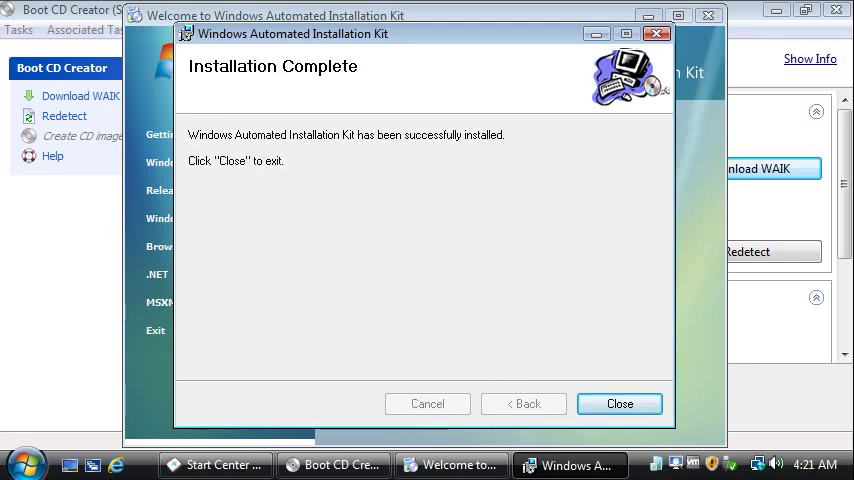
click(619, 403)
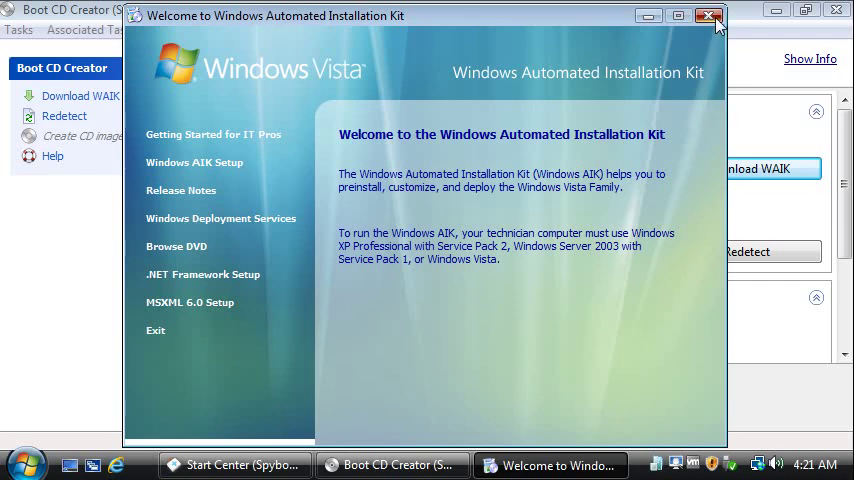
click(713, 16)
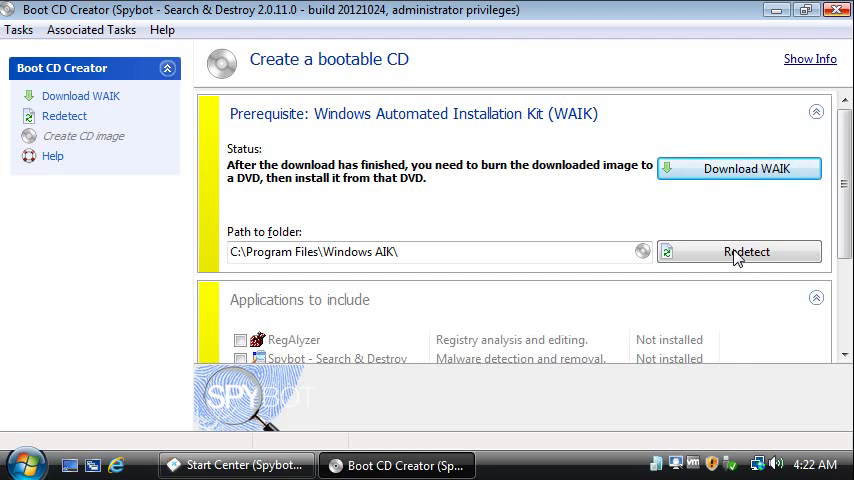
Redetect WAIK, include Spybot - Search & Destroy 2 under Applications, and review Settings.
click(745, 251)
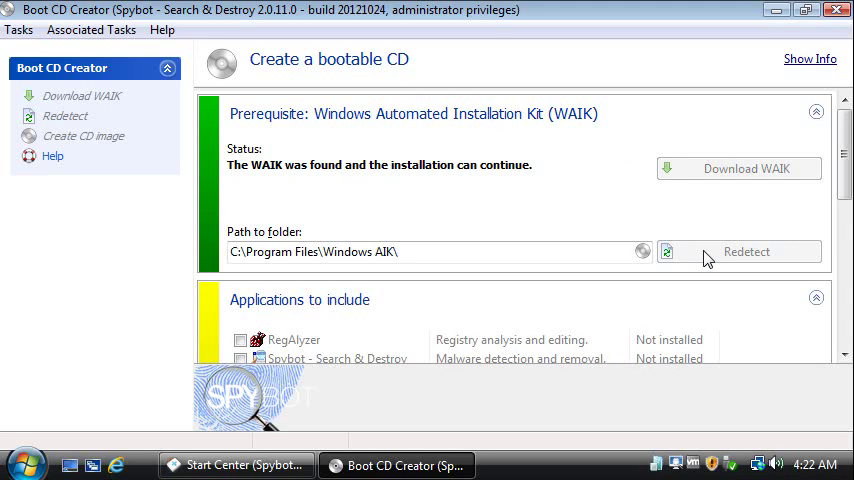
mouse_move(753, 190)
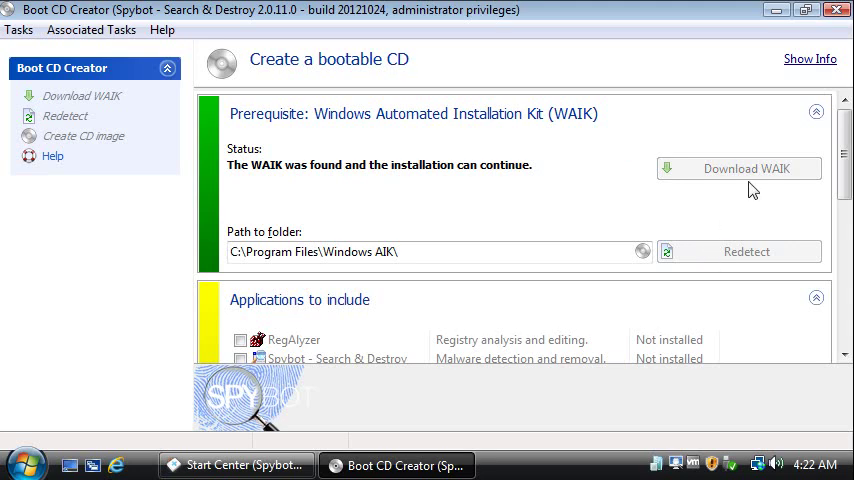
click(816, 111)
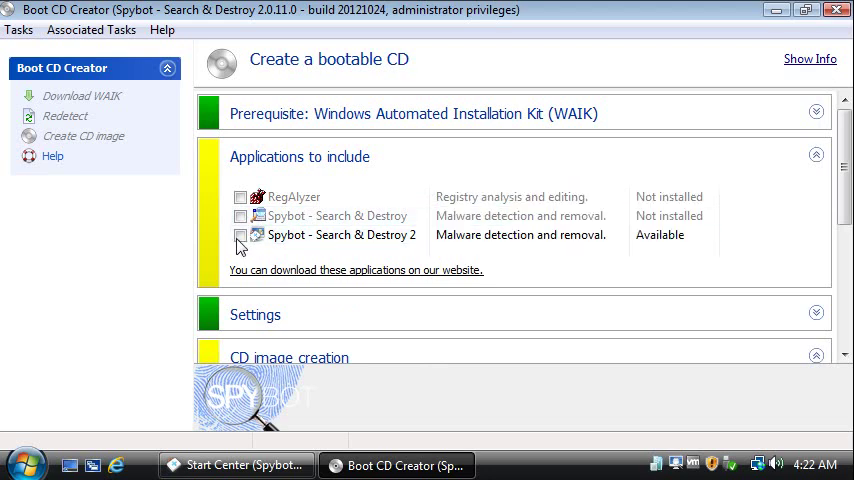
click(240, 235)
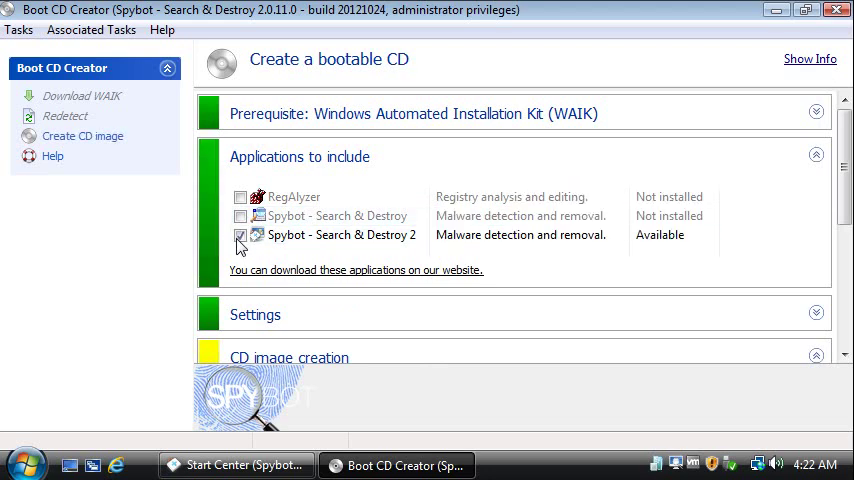
click(816, 156)
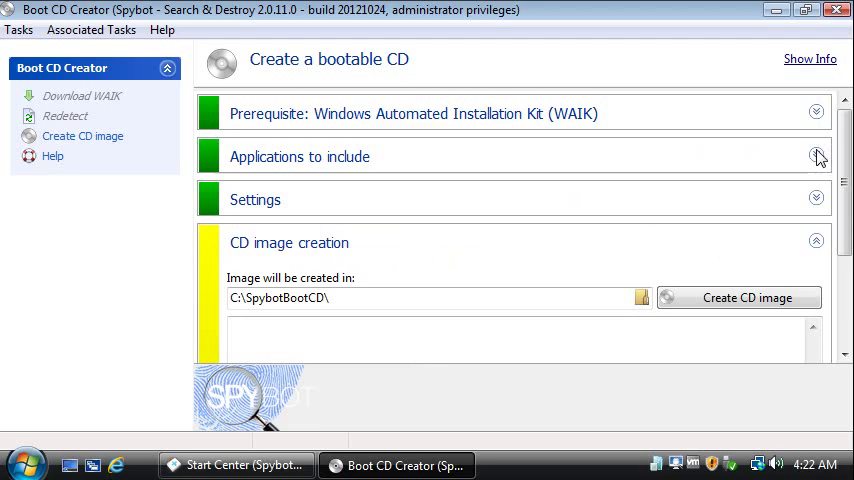
mouse_move(818, 197)
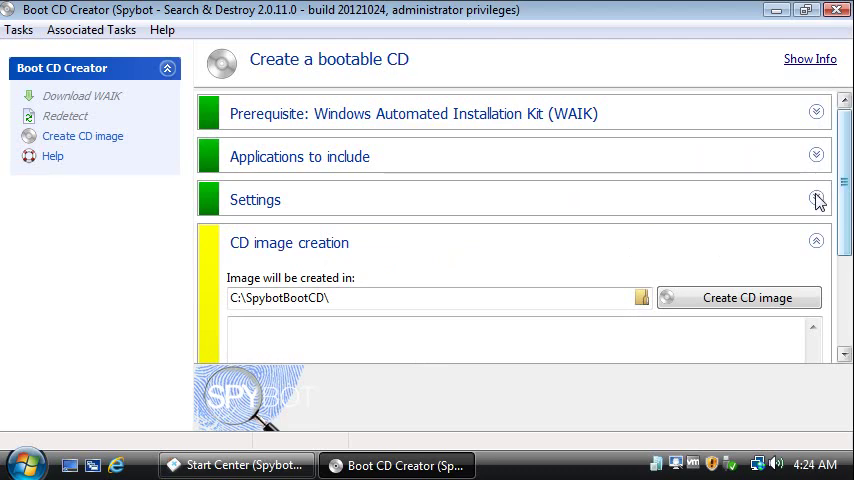
click(816, 199)
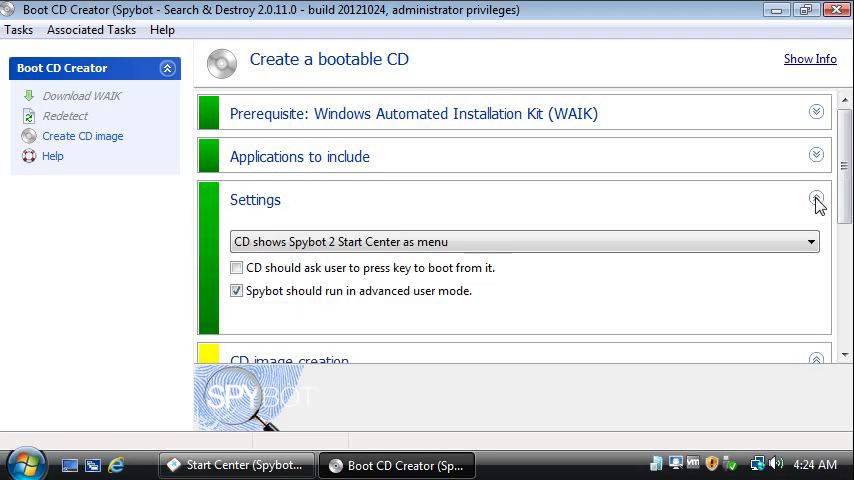
click(816, 199)
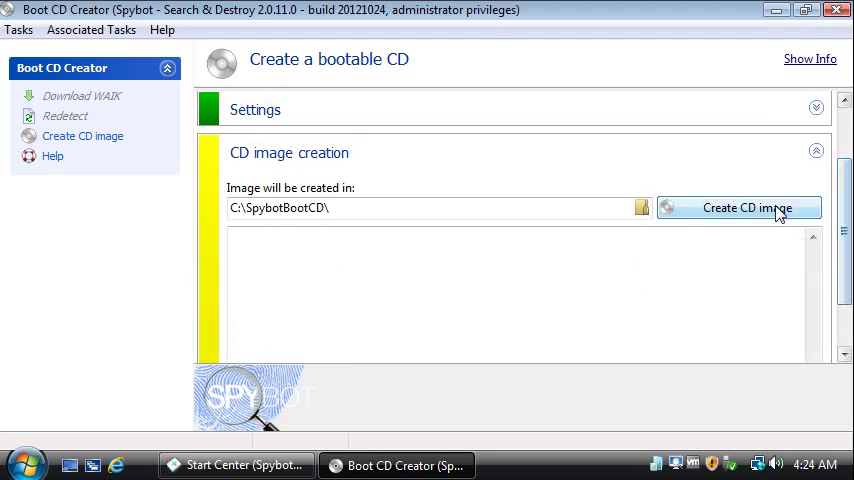
Create the CD image C:\SpybotBootCD\SpybotBootCD.iso and wait for 100% completion.
click(740, 208)
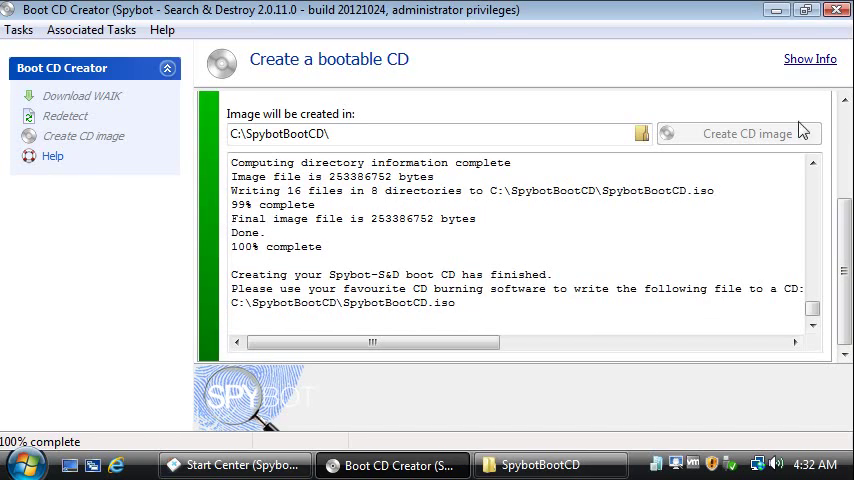
mouse_move(209, 347)
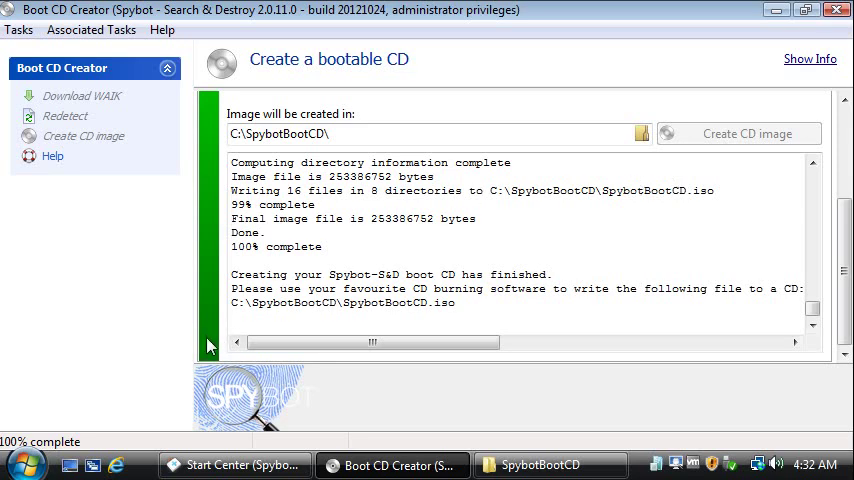
mouse_move(222, 210)
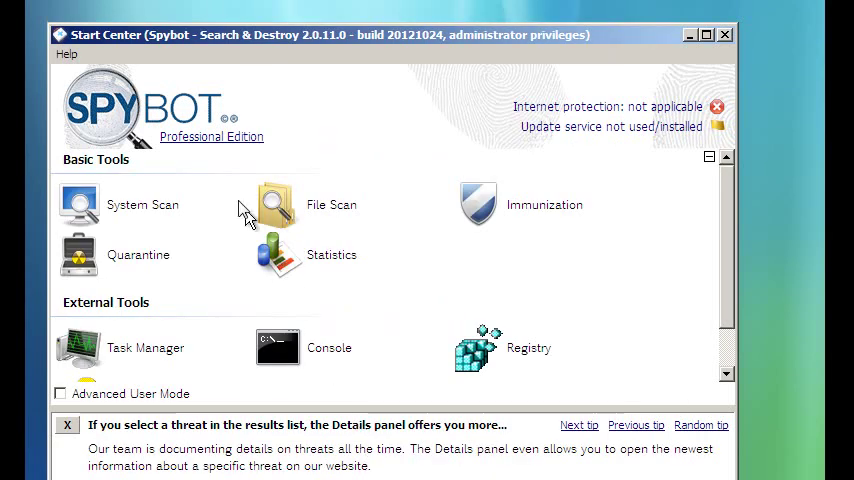
mouse_move(130, 210)
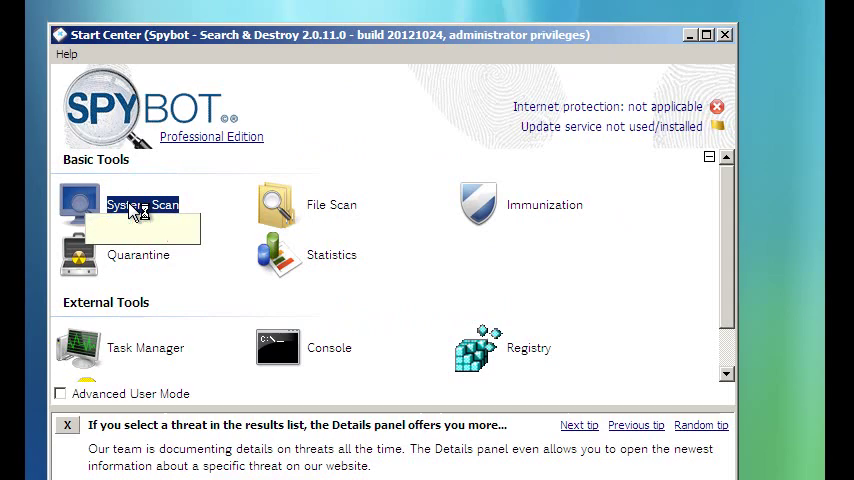
mouse_move(515, 283)
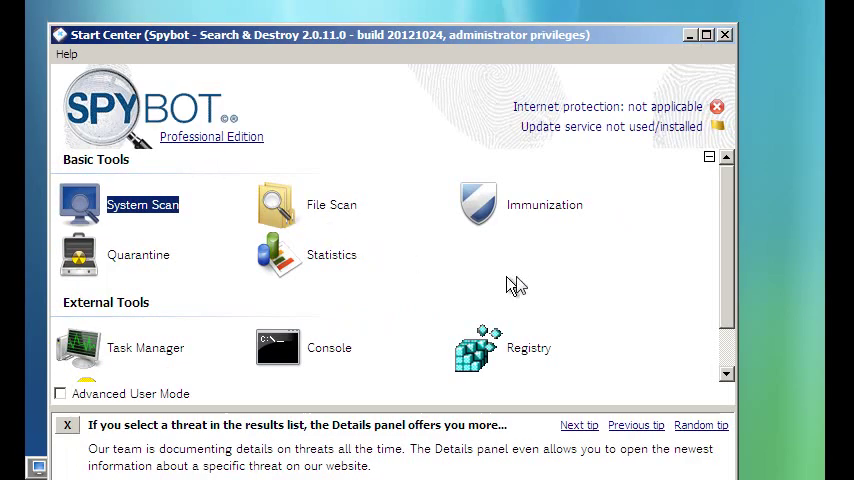
Start a System Scan from the boot CD's Start Center, declining help.
click(143, 204)
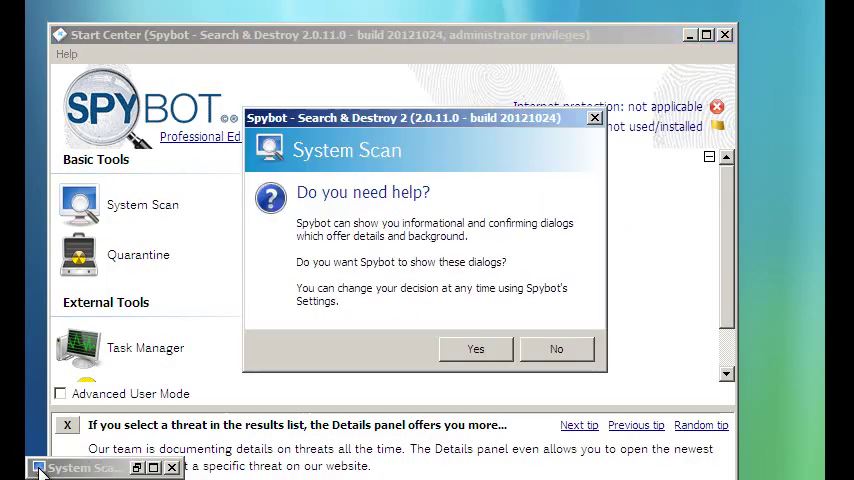
click(556, 348)
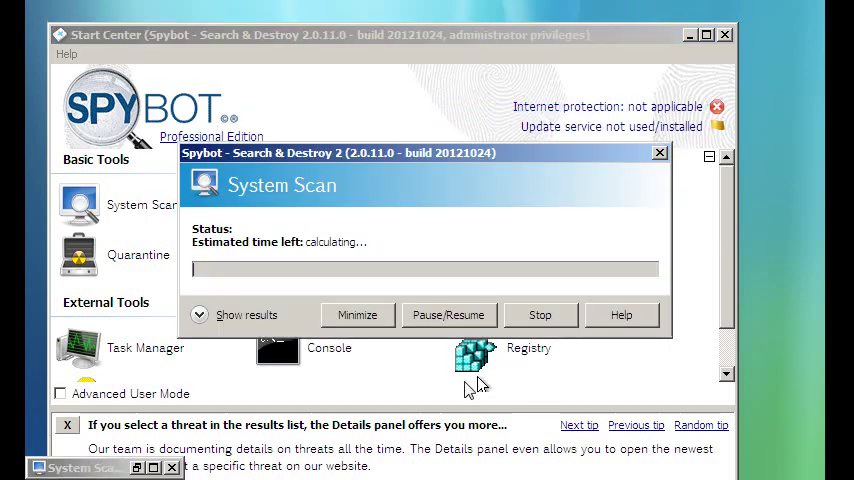